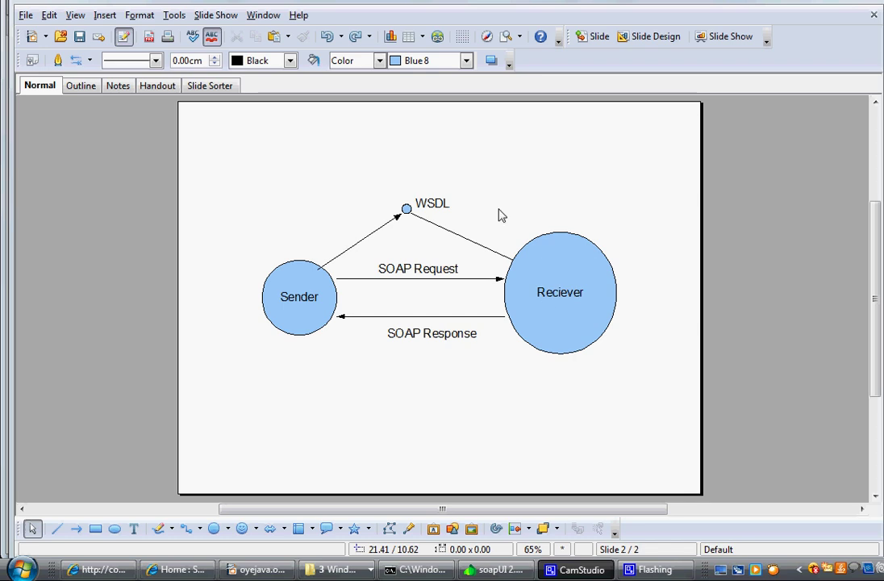
pyautogui.moveTo(442, 192)
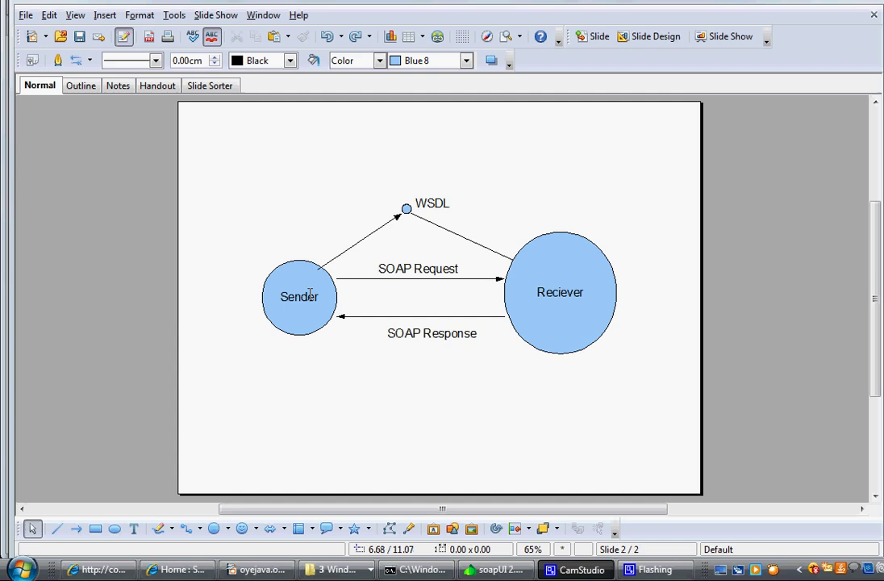
pyautogui.moveTo(439, 210)
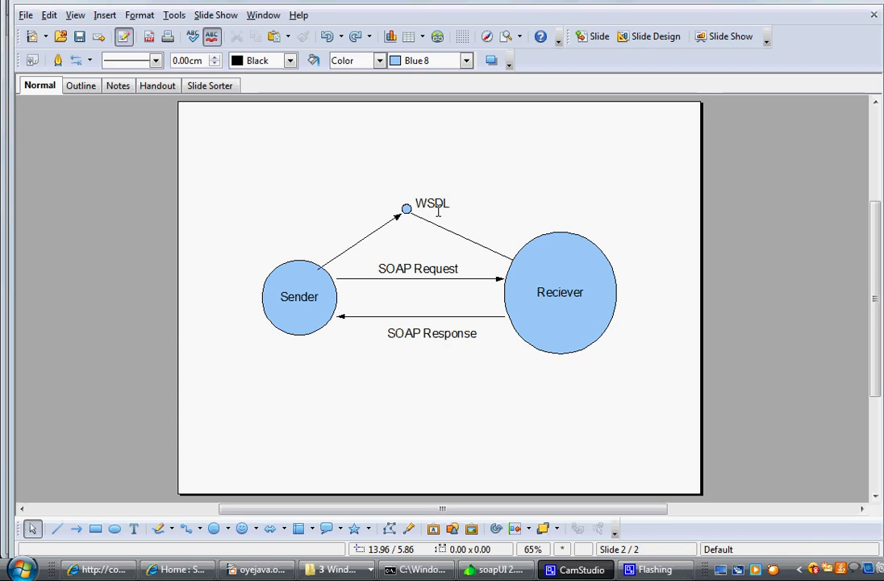
pyautogui.moveTo(441, 217)
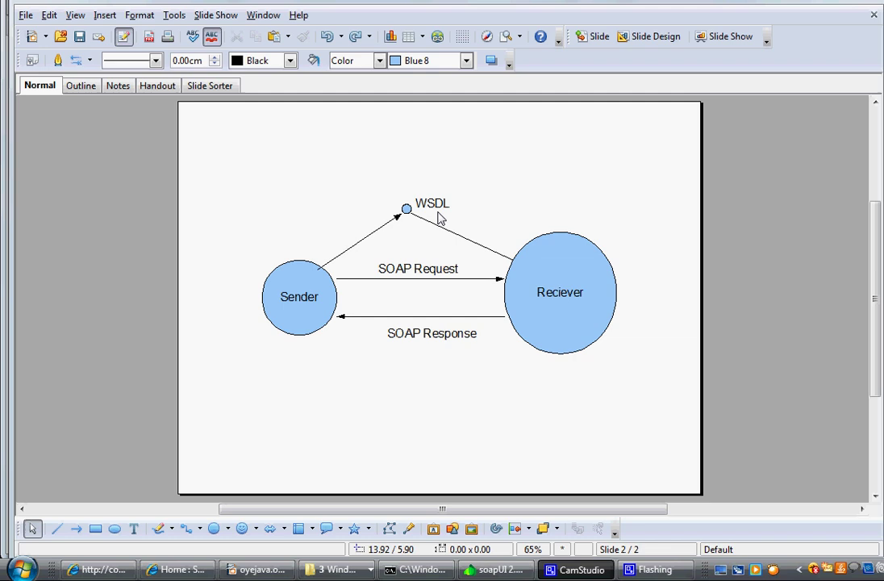
pyautogui.moveTo(365, 270)
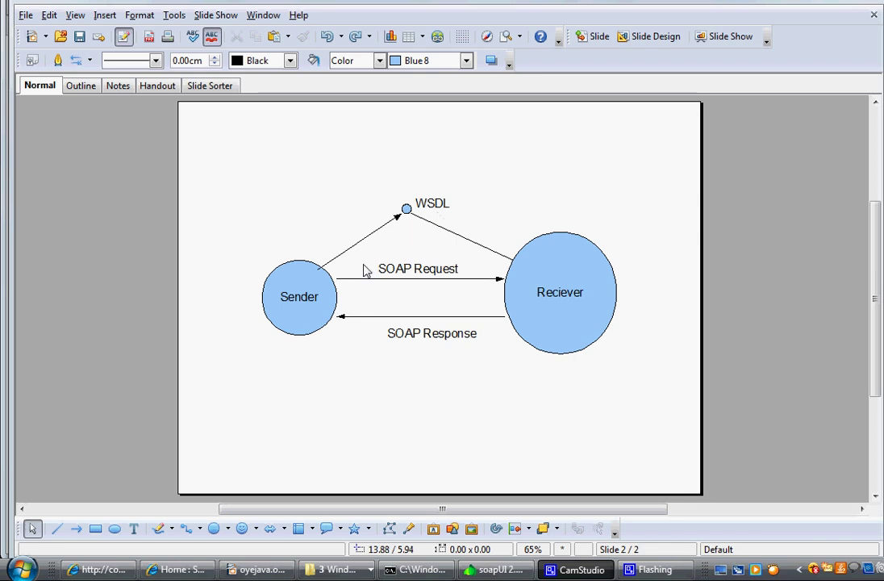
pyautogui.moveTo(433, 202)
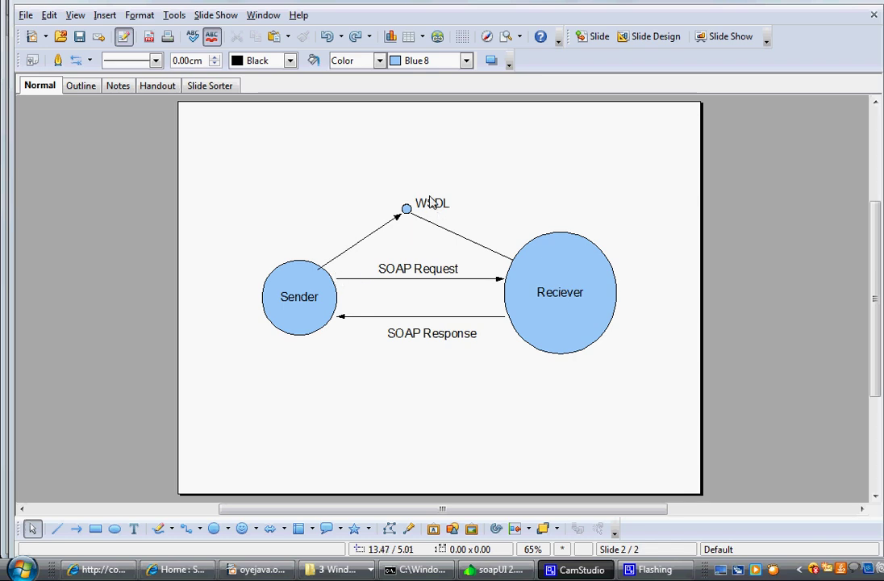
pyautogui.moveTo(339, 283)
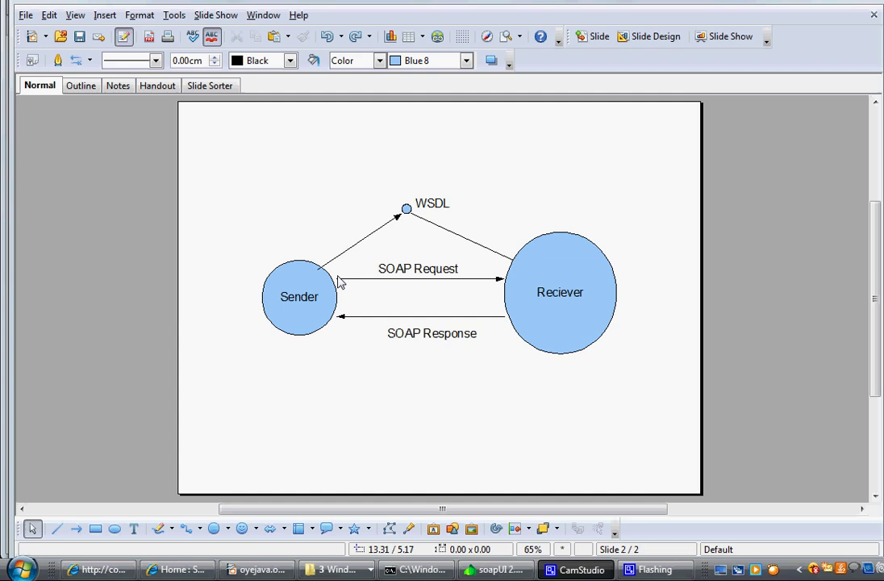
pyautogui.moveTo(507, 294)
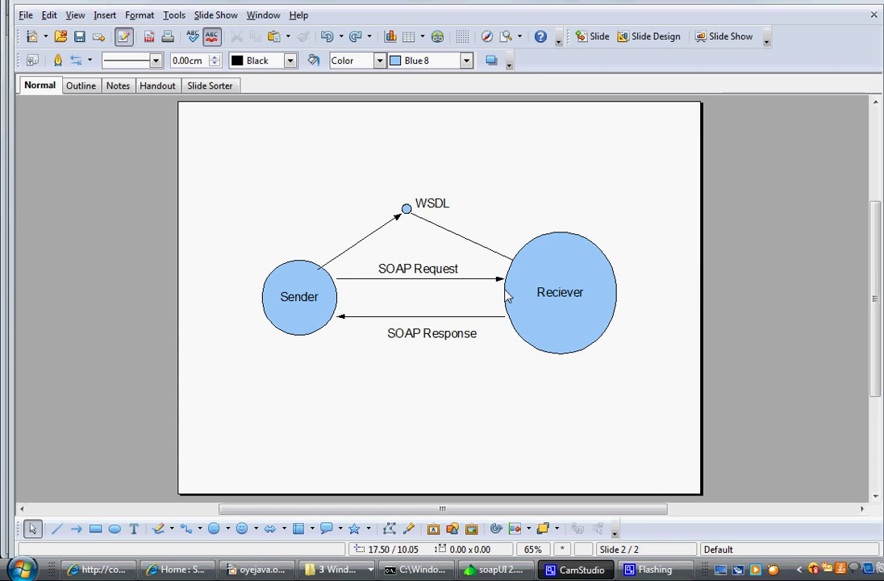
pyautogui.moveTo(373, 323)
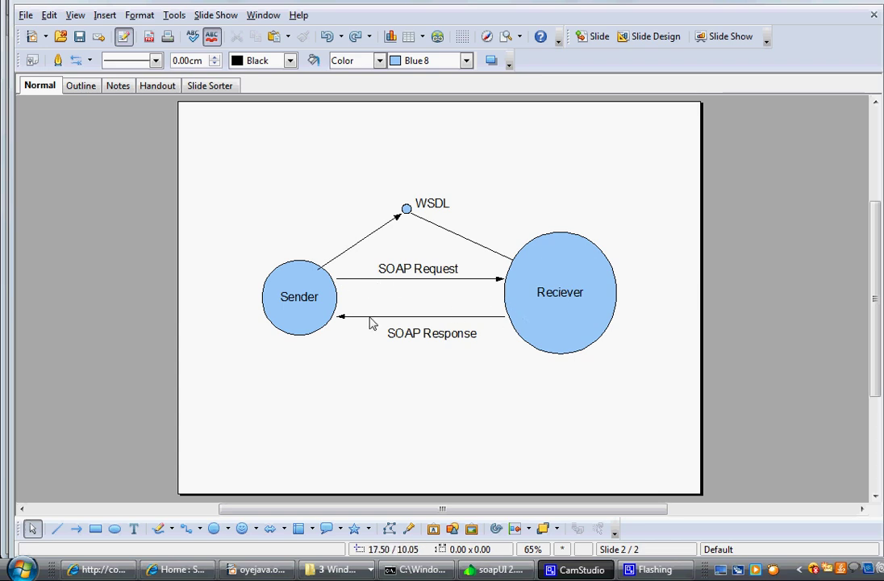
pyautogui.moveTo(368, 324)
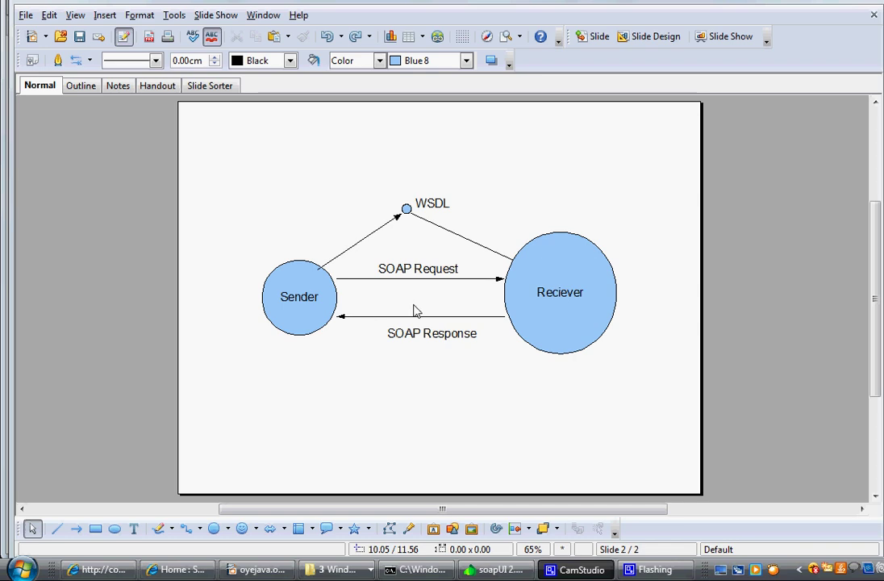
pyautogui.moveTo(548, 317)
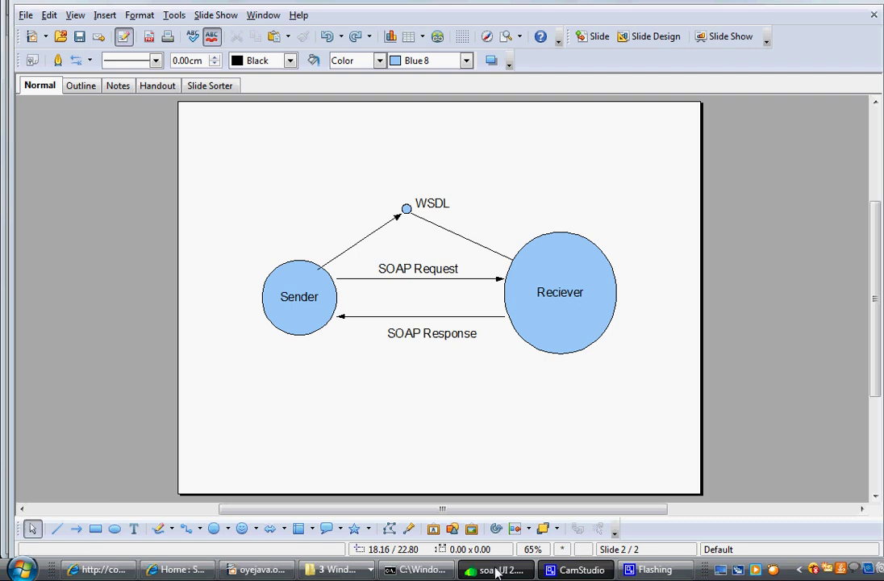
# - Create soapUI project 'TempCov' from the TemperatureConvertorService WSDL at coeservice.en.kku.ac.th:8080
pyautogui.click(496, 570)
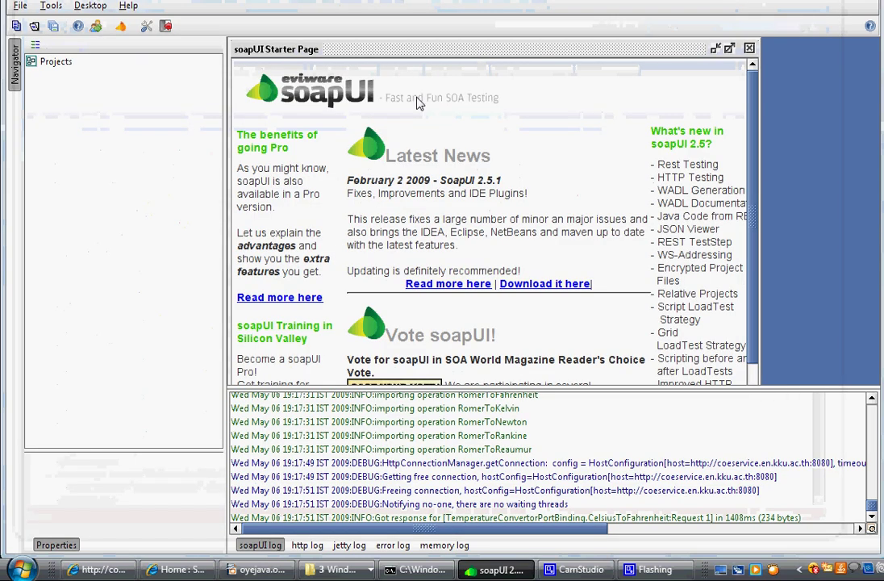
pyautogui.rightClick(55, 62)
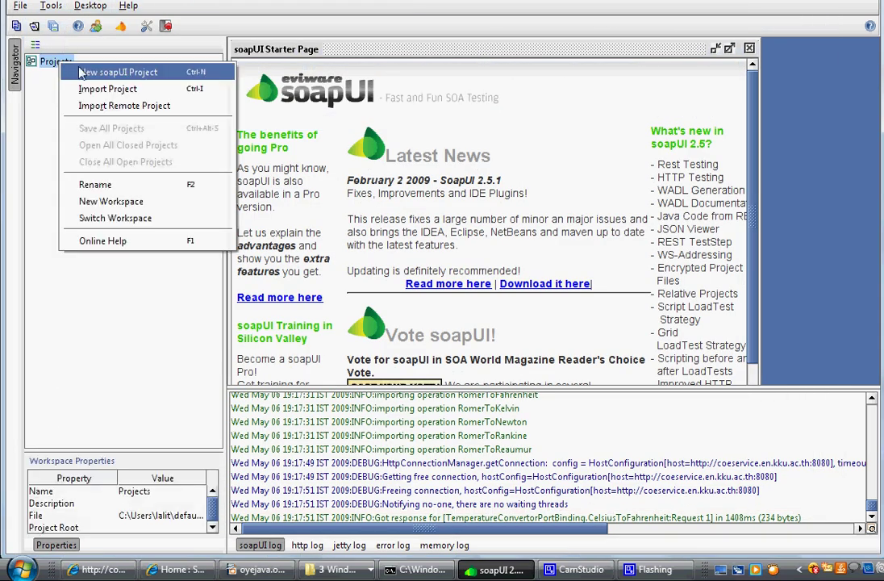
pyautogui.click(119, 72)
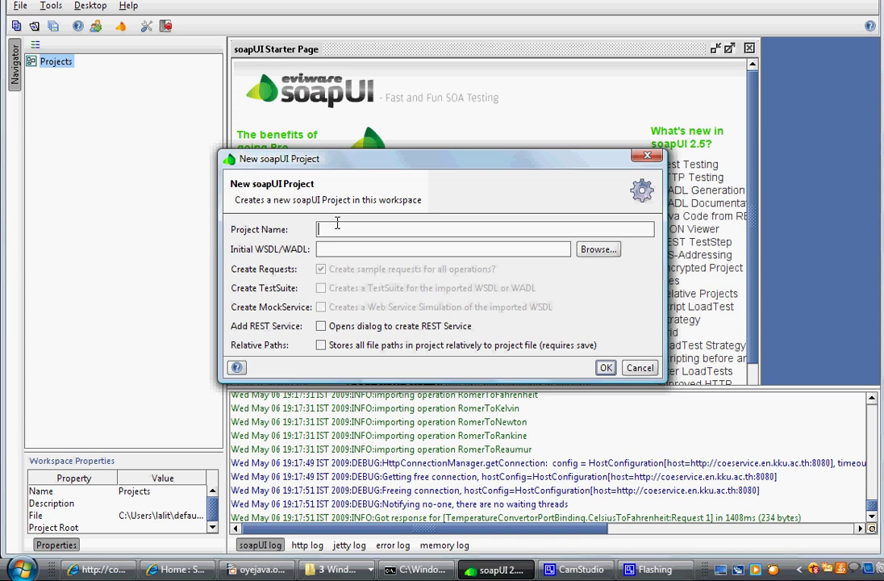
pyautogui.write('Temp')
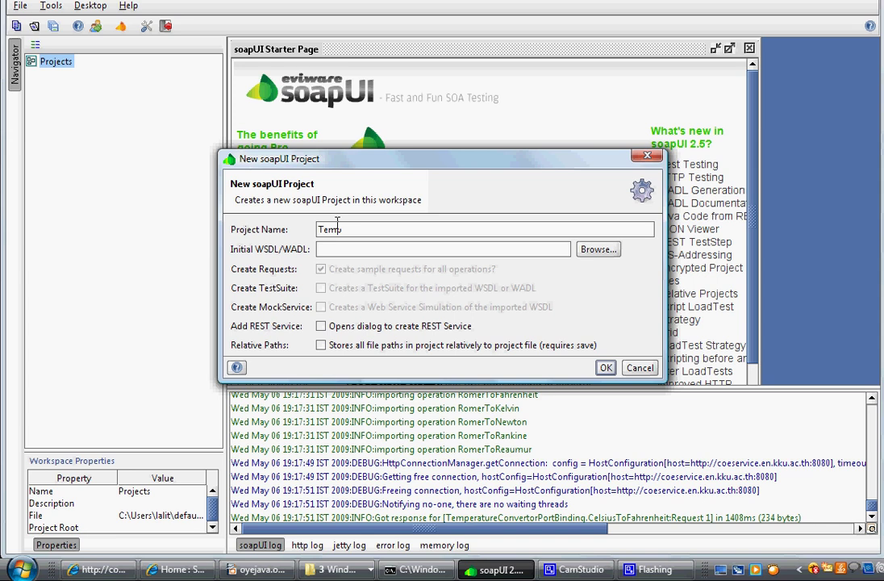
pyautogui.write('Cov')
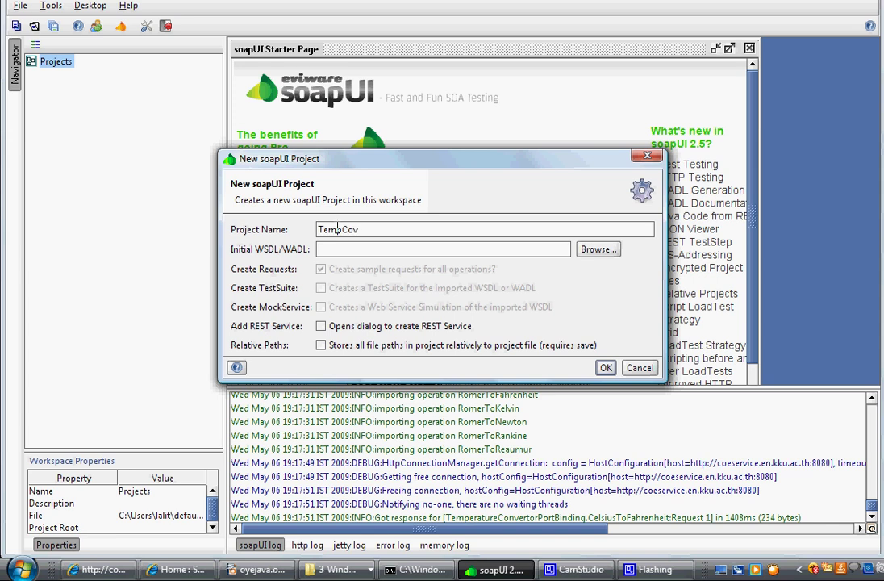
pyautogui.write('http://coeservice.en.kku.ac.th:8080/TemperatureConvertor/TemperatureConvertorService?WSDL')
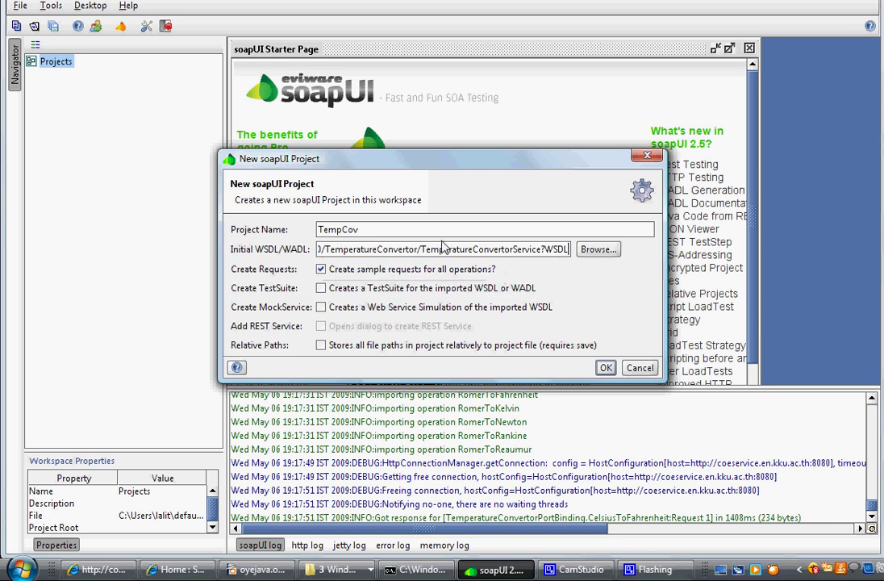
pyautogui.moveTo(443, 248)
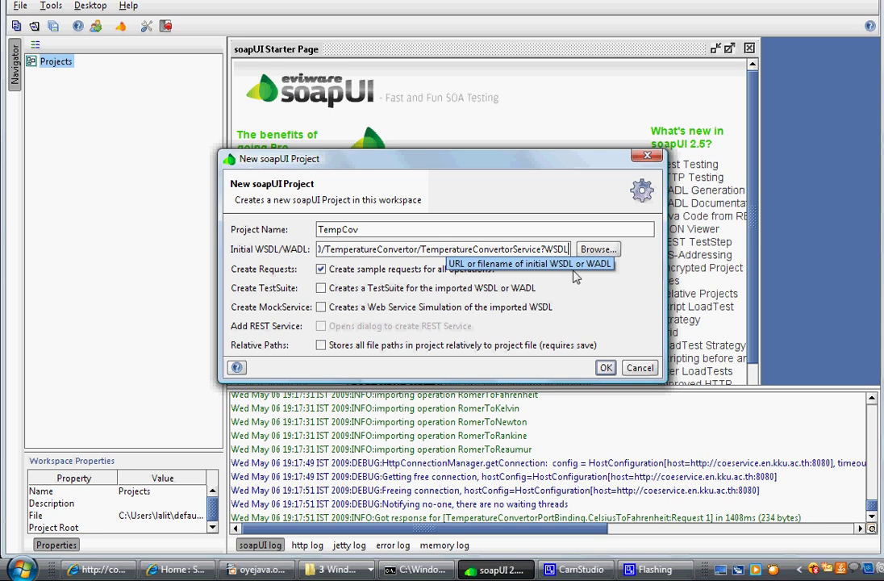
pyautogui.click(605, 367)
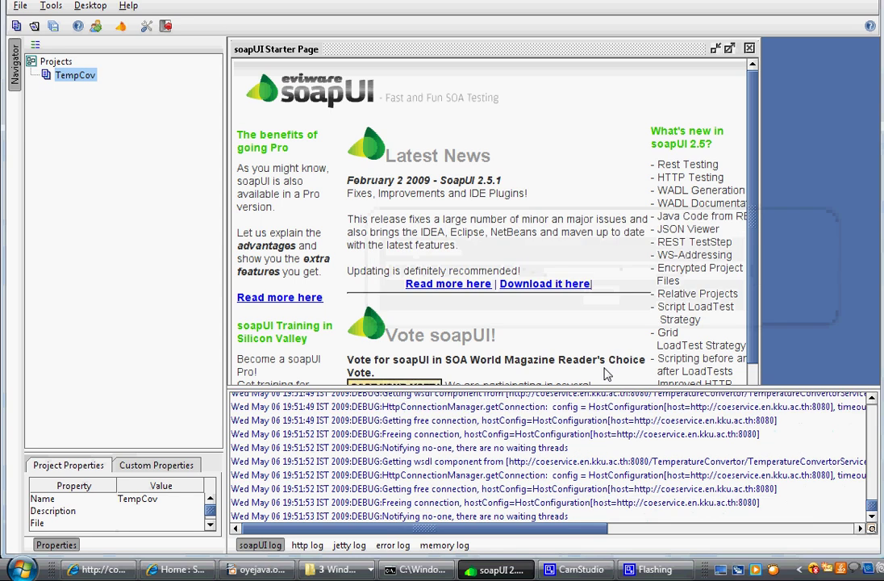
# - Expand TempCov down to CelsiusToFahrenheit and open its Request 1 envelope
pyautogui.click(51, 74)
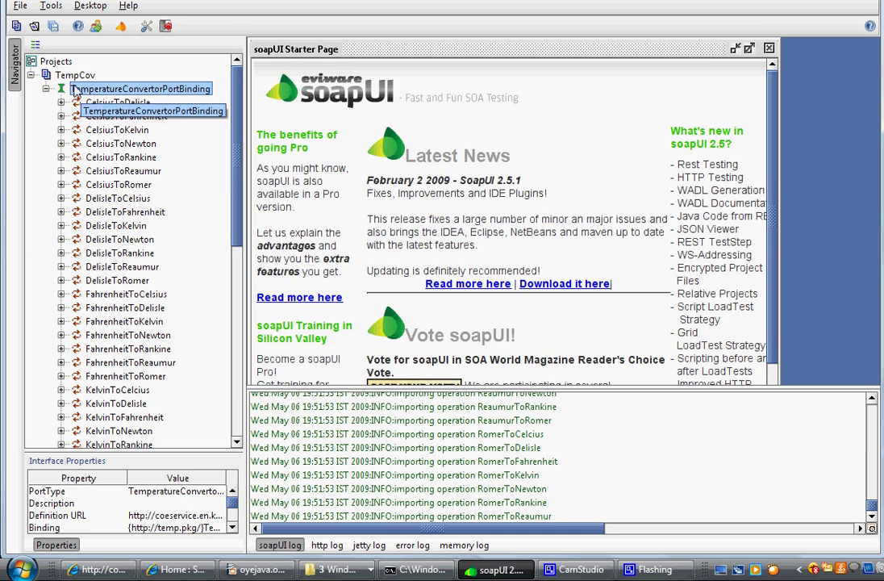
pyautogui.click(117, 144)
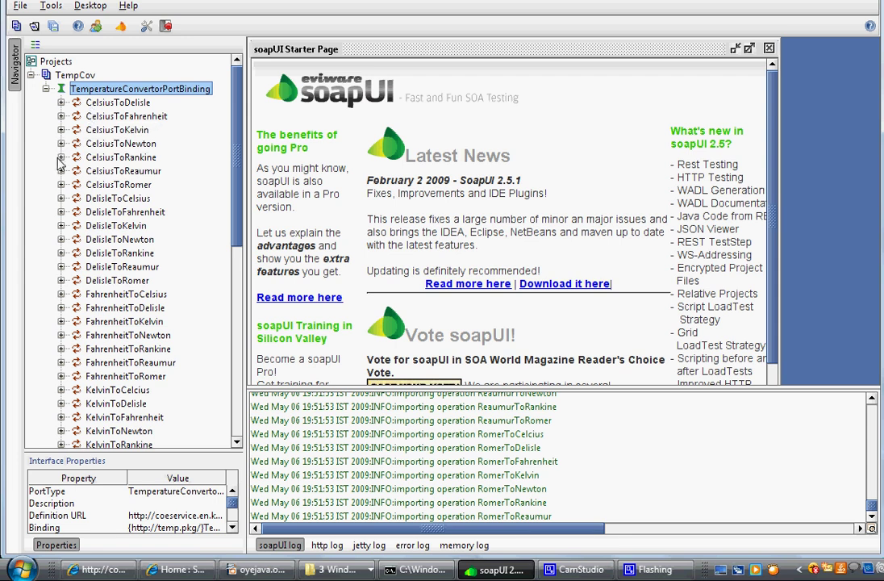
pyautogui.moveTo(65, 124)
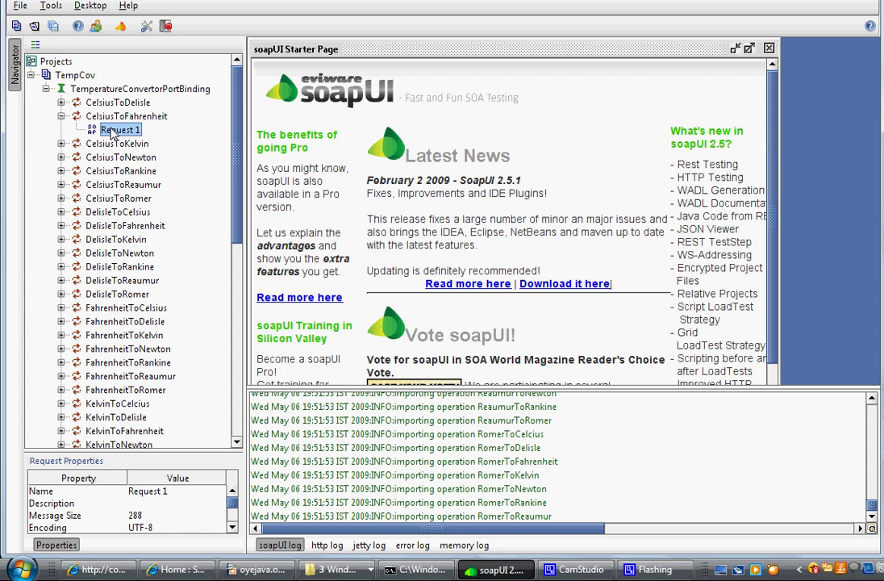
pyautogui.doubleClick(119, 130)
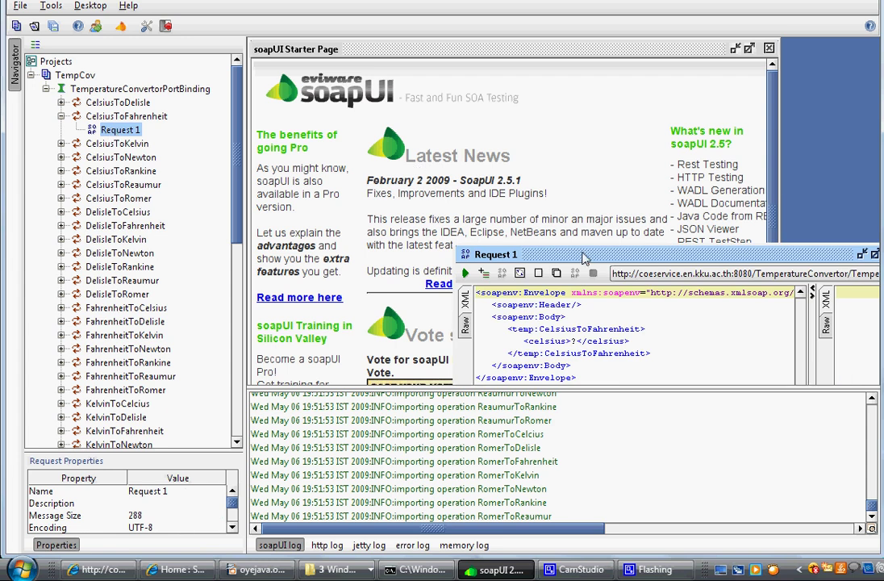
# - Replace the celsius '?' placeholder with 100 in the maximized editor and submit the request
pyautogui.click(863, 254)
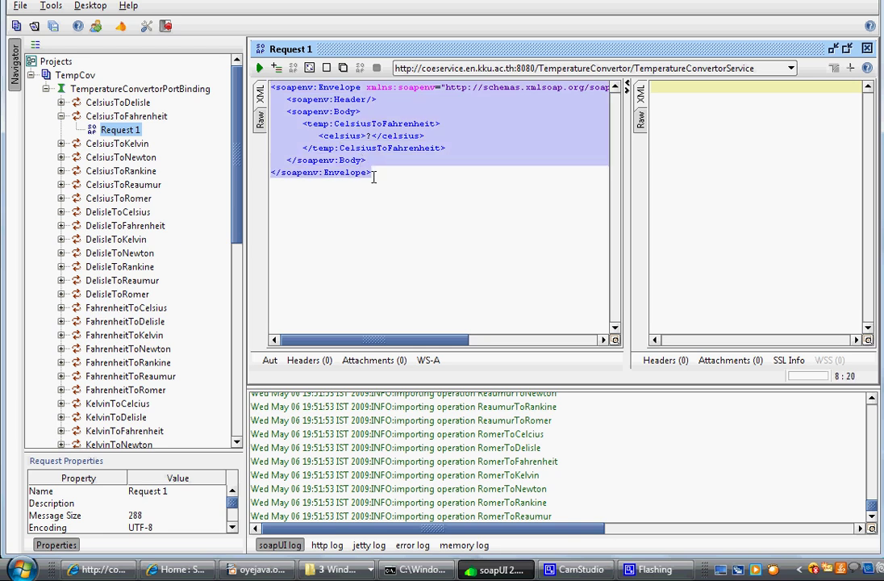
pyautogui.click(370, 135)
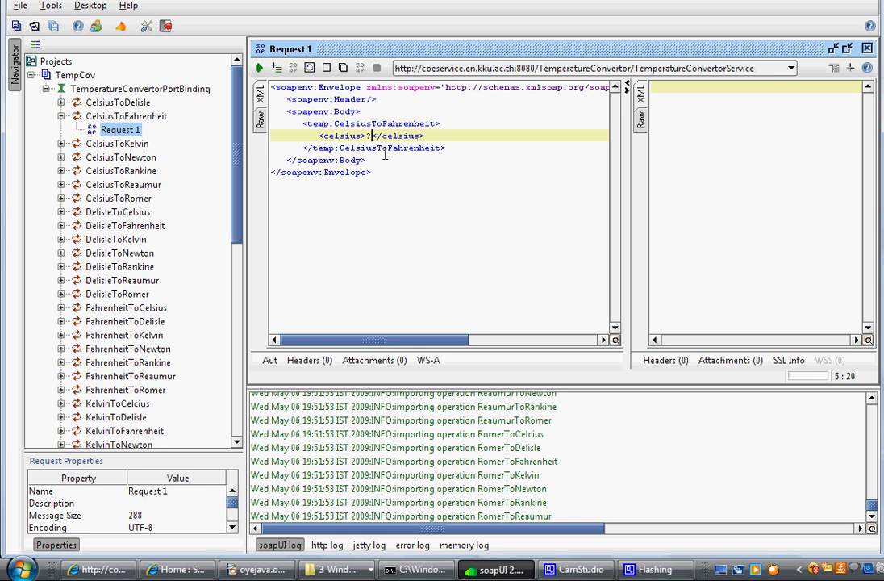
pyautogui.press('BackSpace')
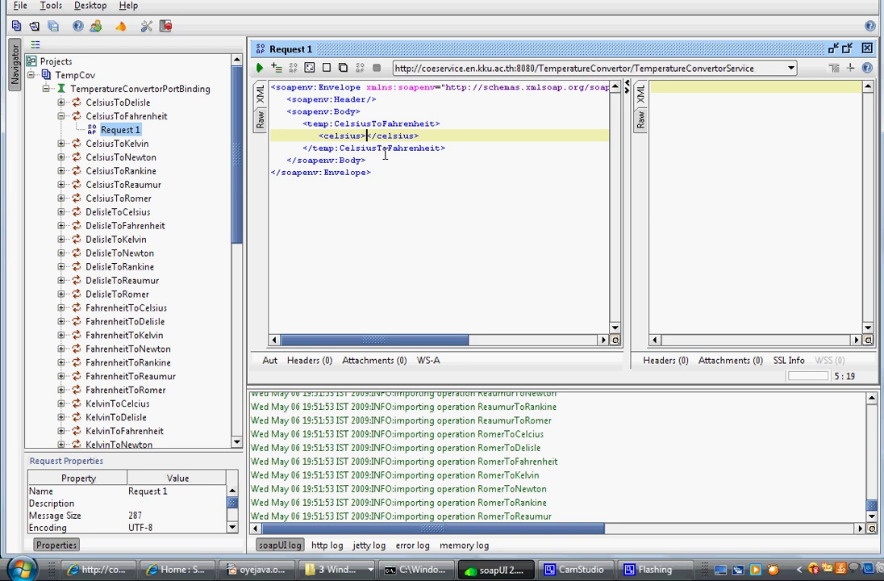
pyautogui.write('100')
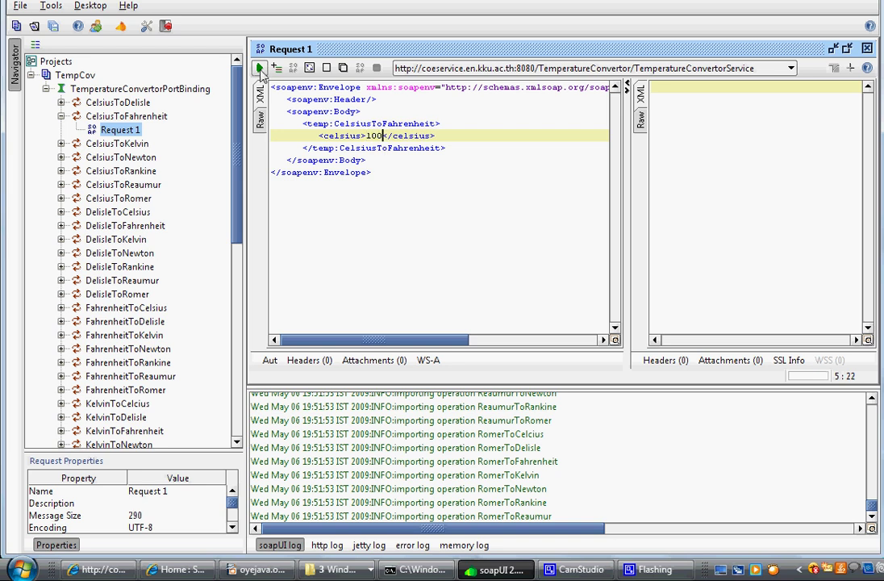
pyautogui.click(260, 67)
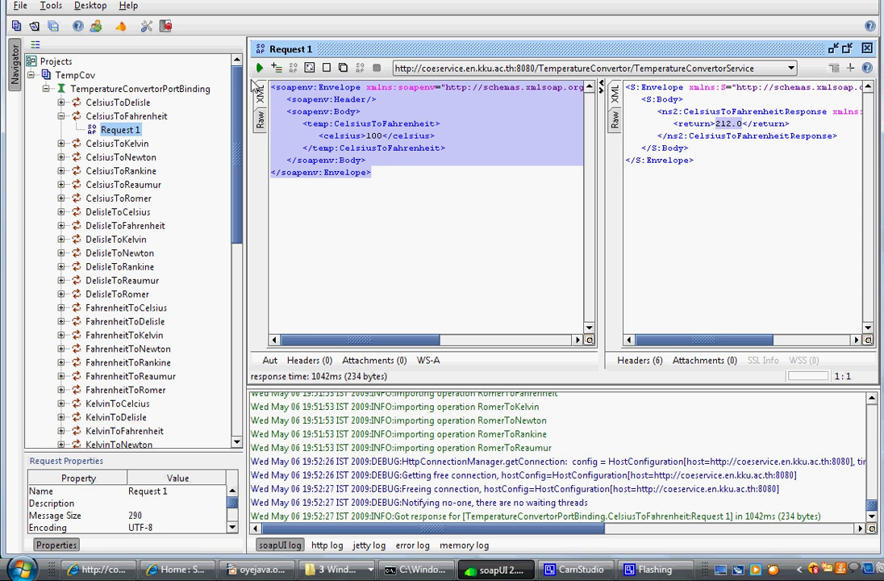
# - Enlarge the log panel and display the http log showing the 200 OK exchange
pyautogui.click(411, 122)
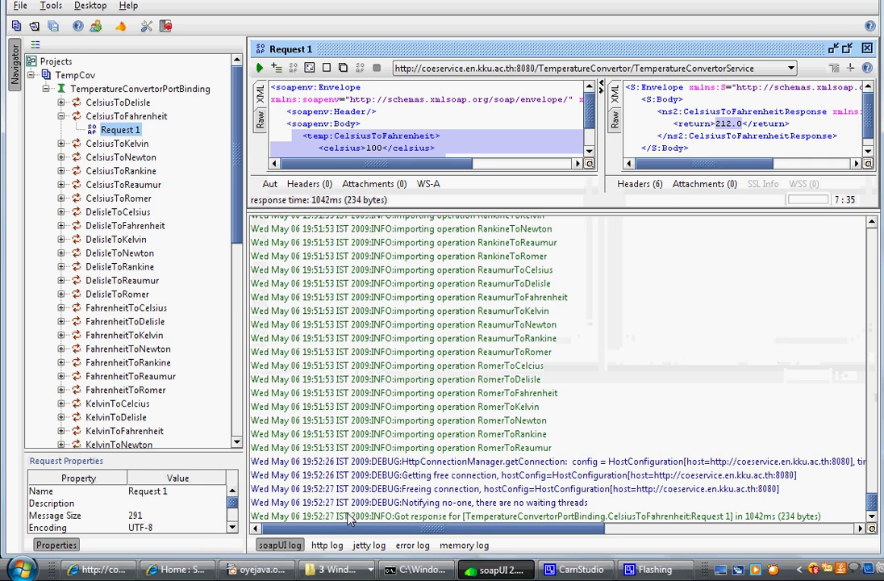
pyautogui.click(326, 545)
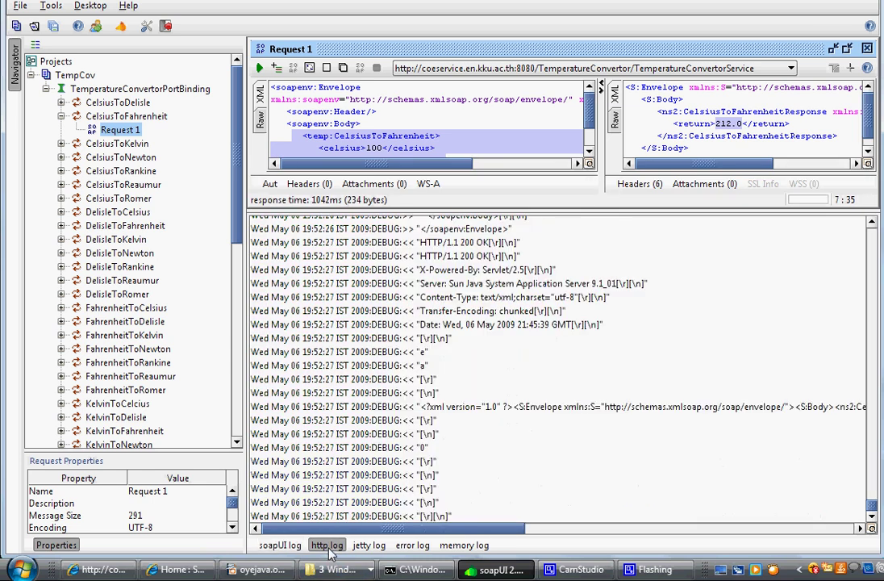